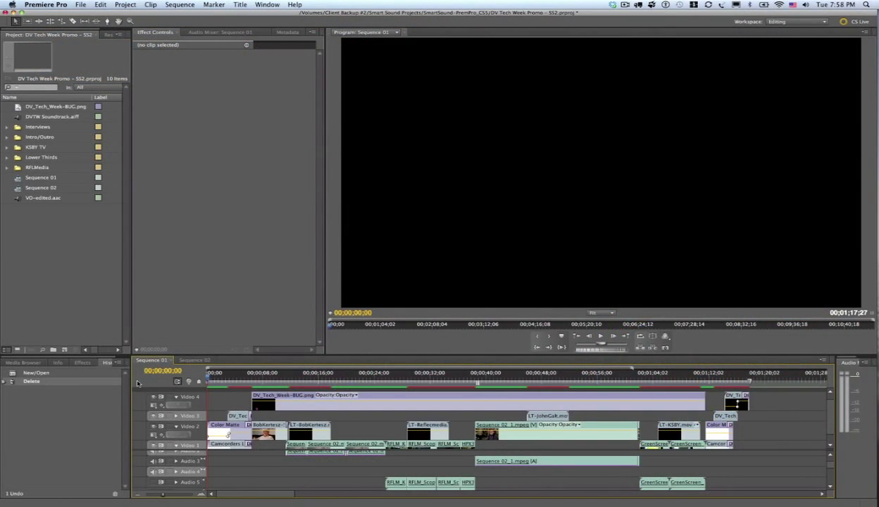
pyautogui.moveTo(238, 374)
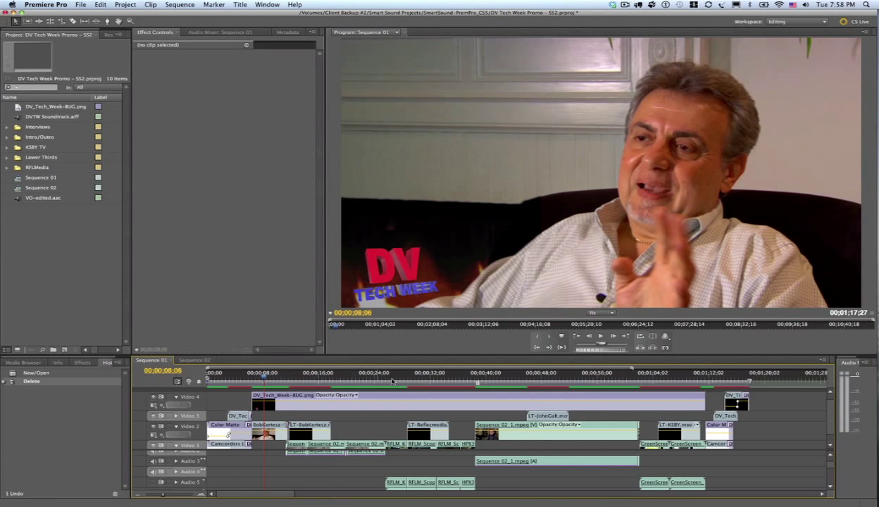
# - Preview the sequence, then load the exported sequence movie as the project's video
pyautogui.click(490, 380)
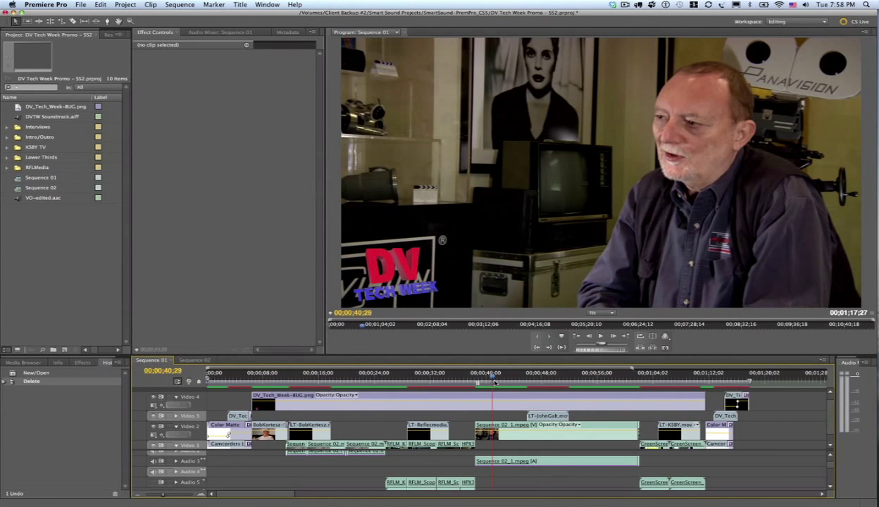
pyautogui.click(675, 377)
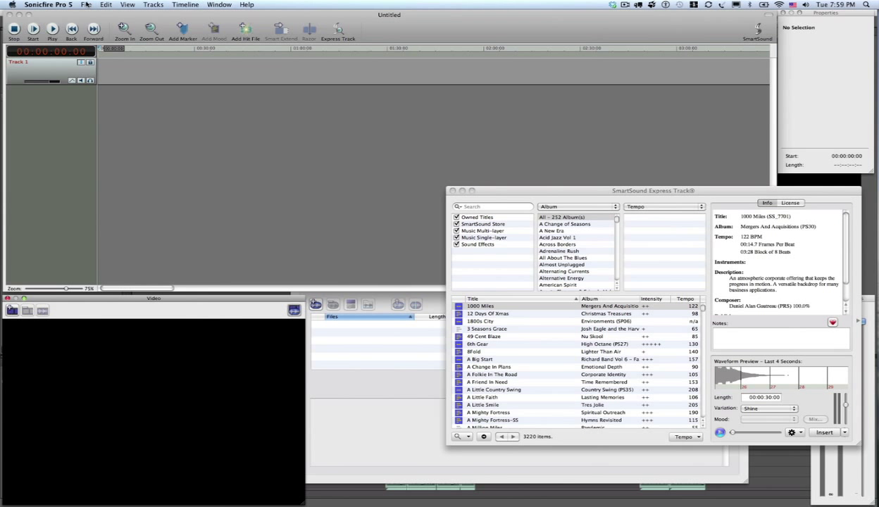
pyautogui.click(88, 5)
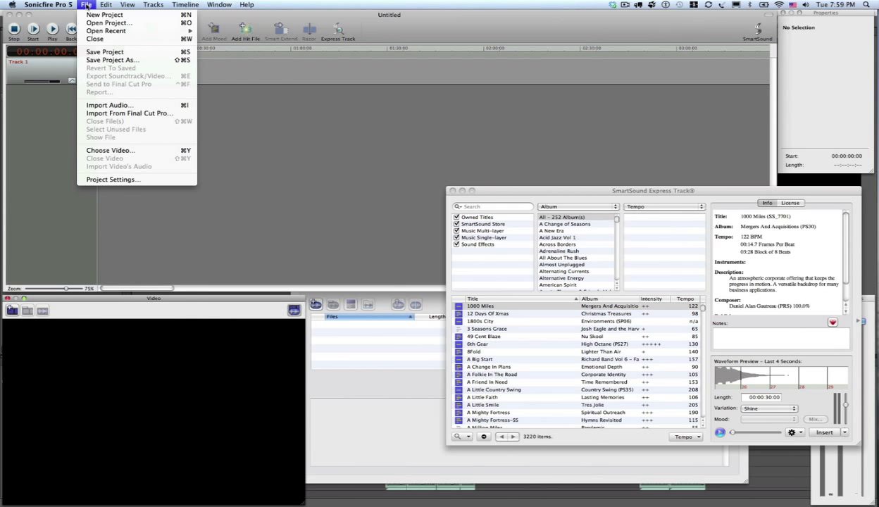
pyautogui.moveTo(110, 150)
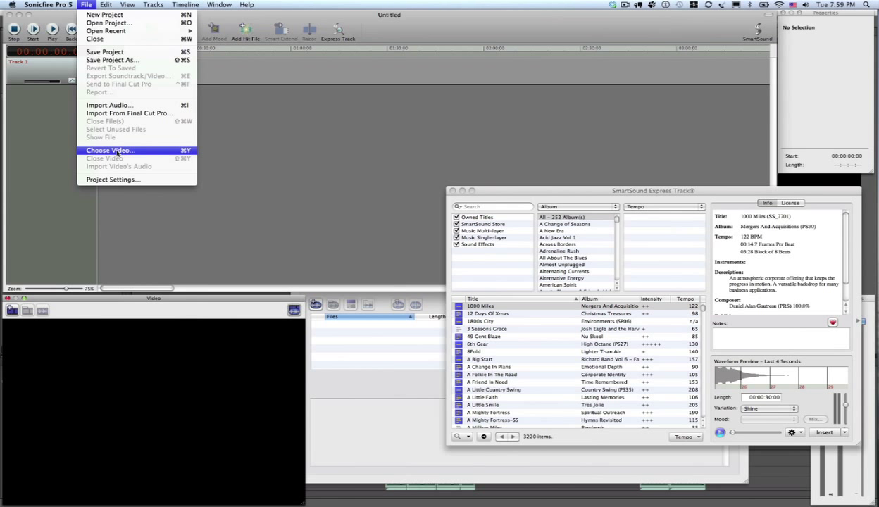
pyautogui.click(109, 150)
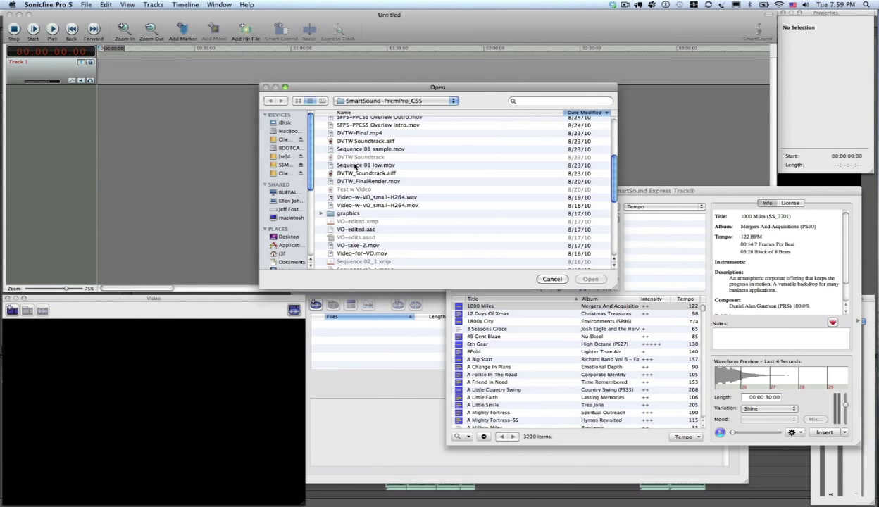
pyautogui.click(591, 279)
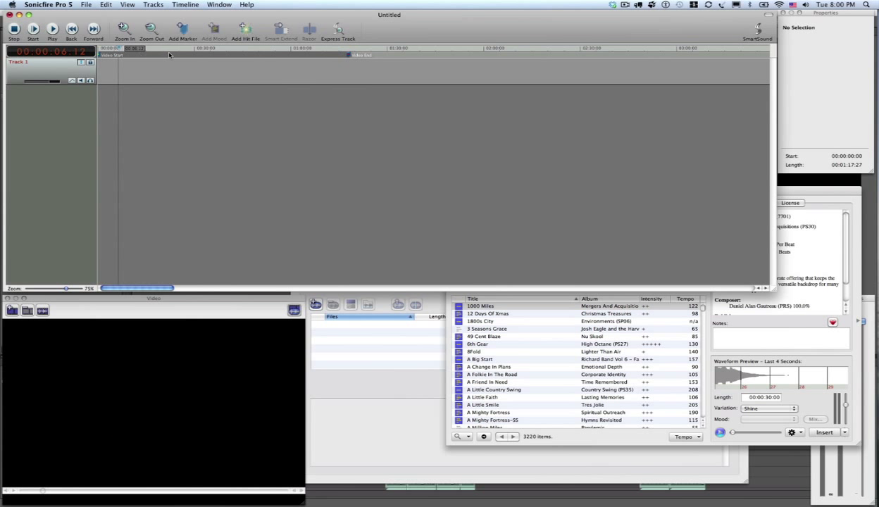
pyautogui.moveTo(347, 59)
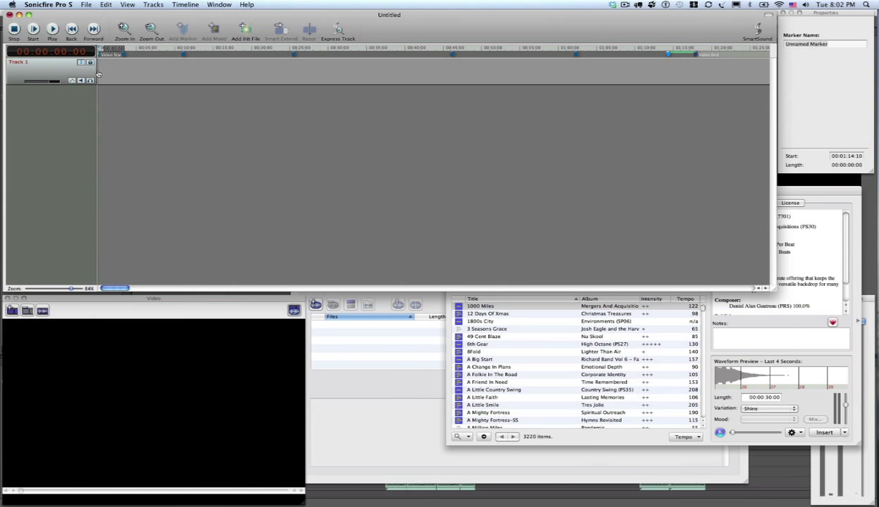
pyautogui.moveTo(298, 359)
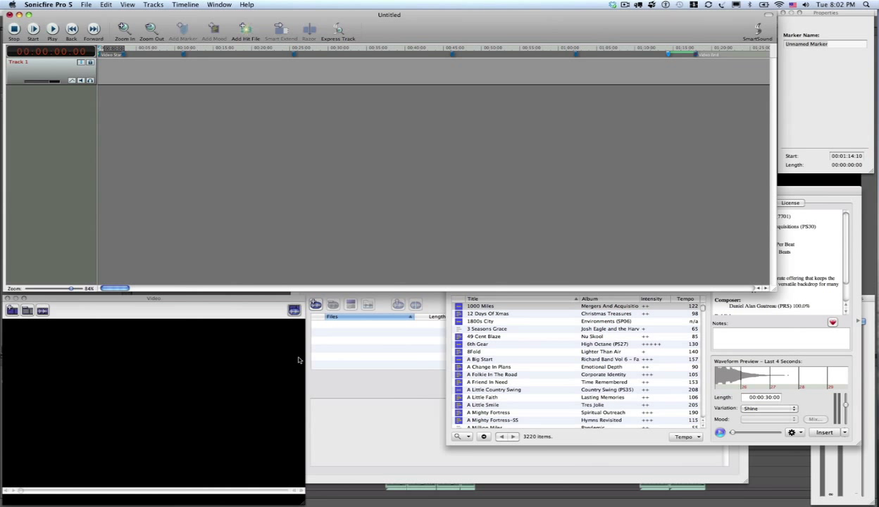
# - Show the Spotting tab listing the Video Start and Video End markers
pyautogui.click(528, 289)
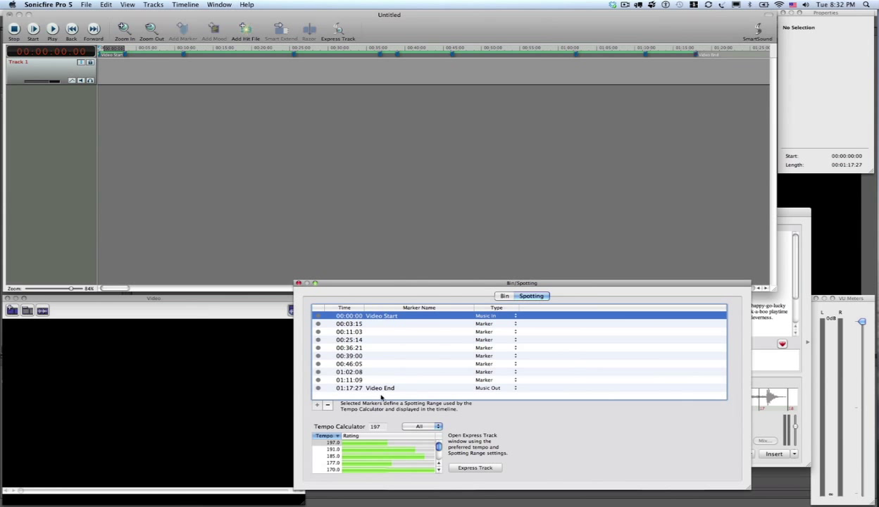
pyautogui.moveTo(391, 481)
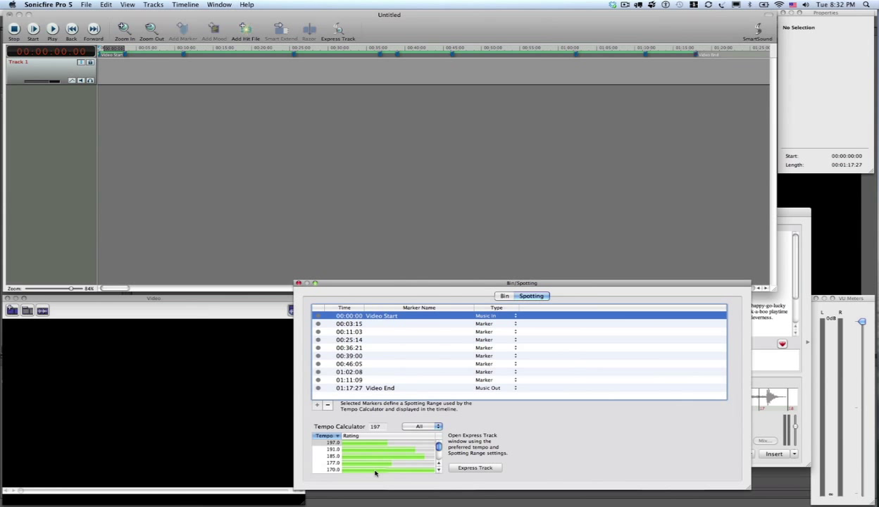
pyautogui.moveTo(369, 472)
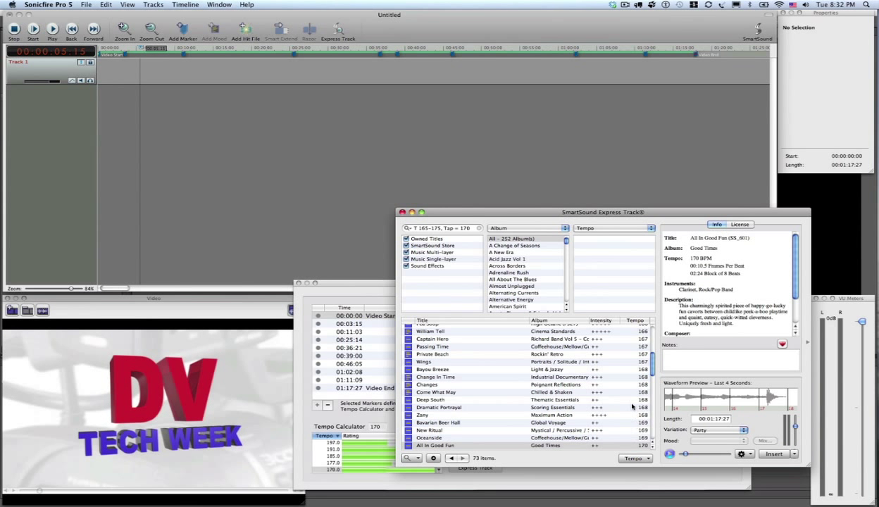
# - Sort by tempo, preview Been There Done That in the Ruff it variation, and insert it
pyautogui.click(635, 320)
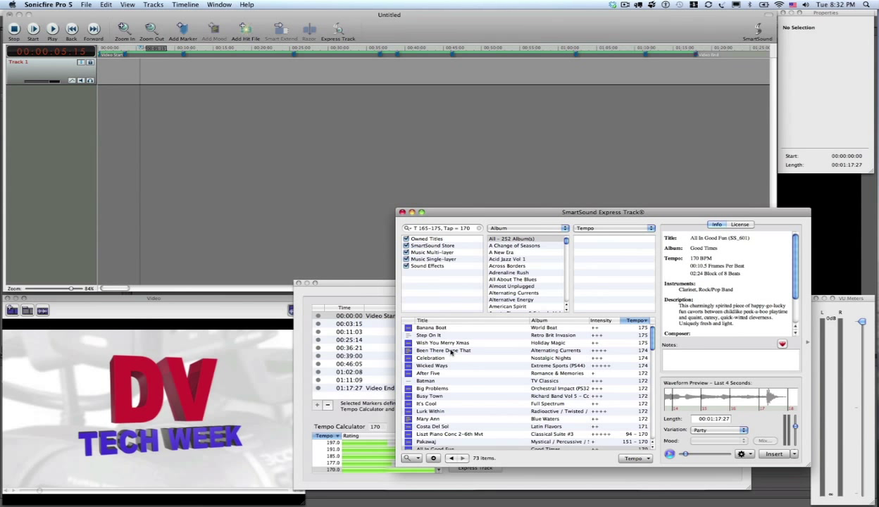
pyautogui.click(439, 350)
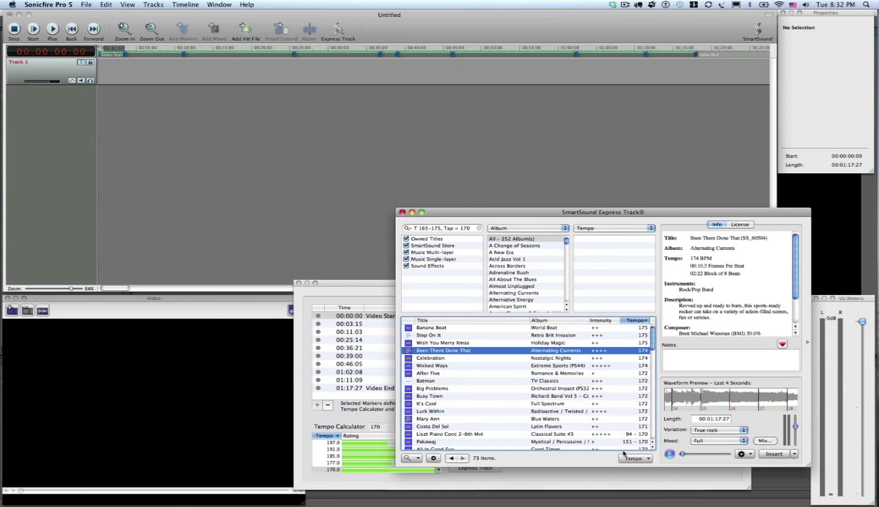
pyautogui.click(669, 455)
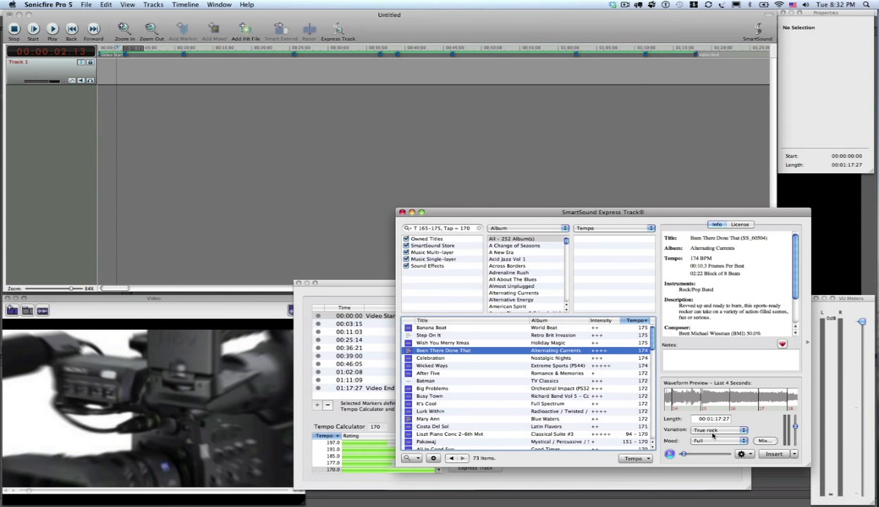
pyautogui.click(714, 430)
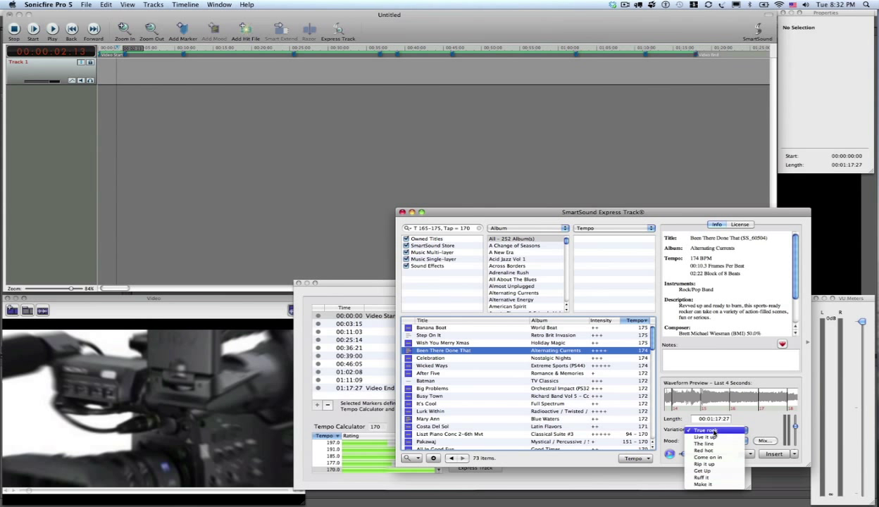
pyautogui.click(696, 463)
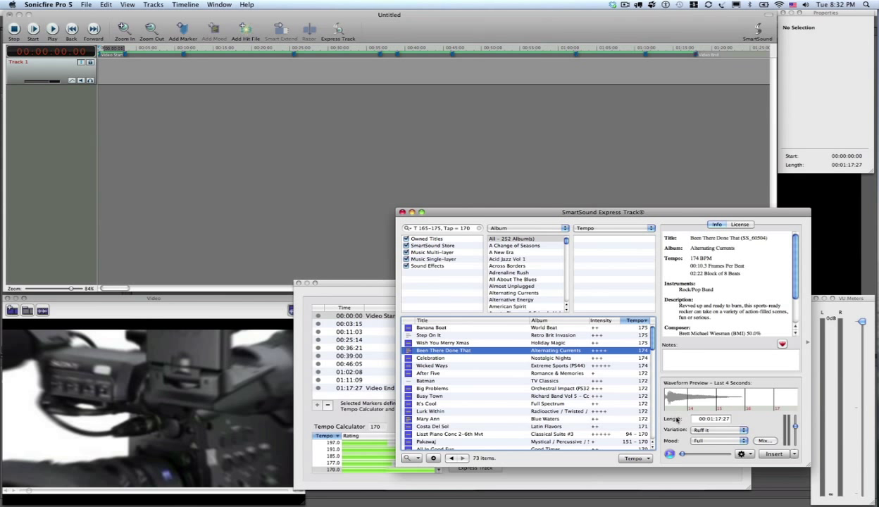
pyautogui.moveTo(677, 472)
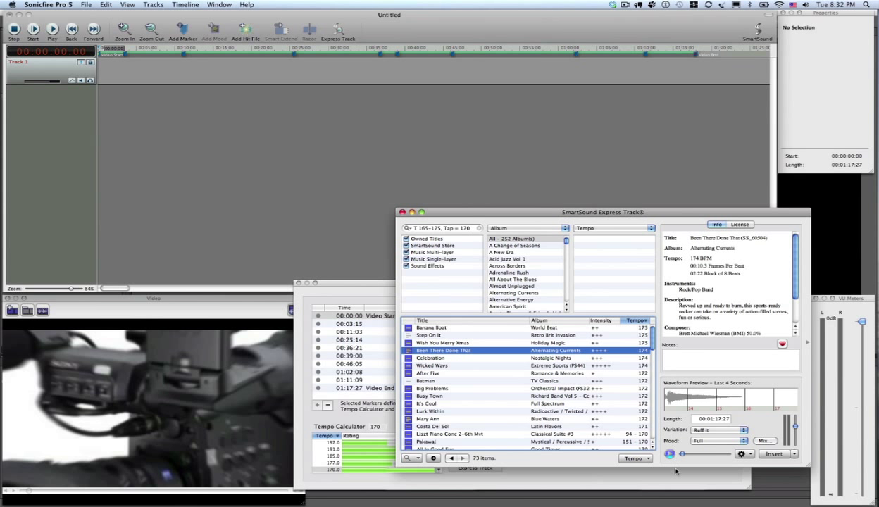
pyautogui.click(668, 457)
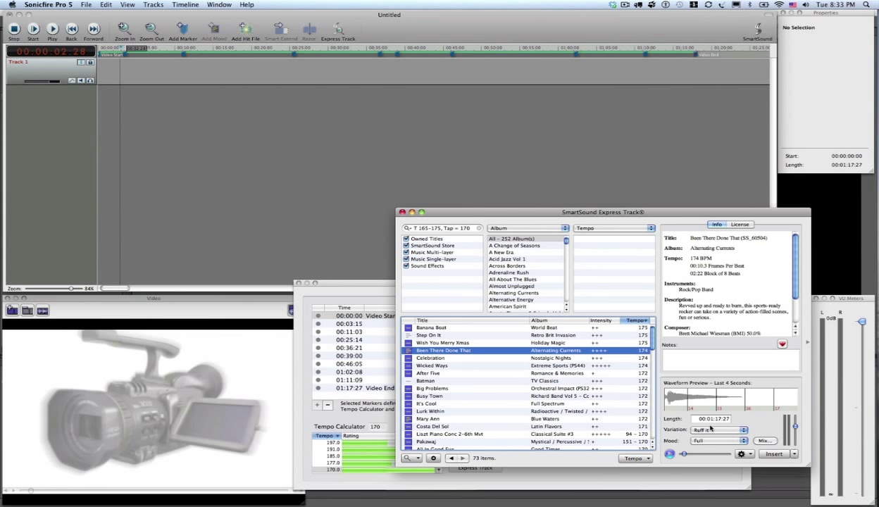
pyautogui.moveTo(725, 429)
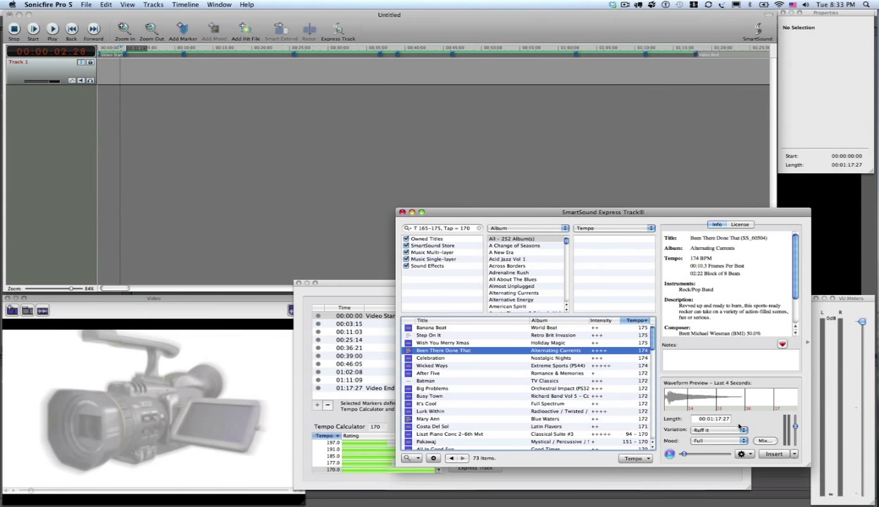
pyautogui.moveTo(694, 63)
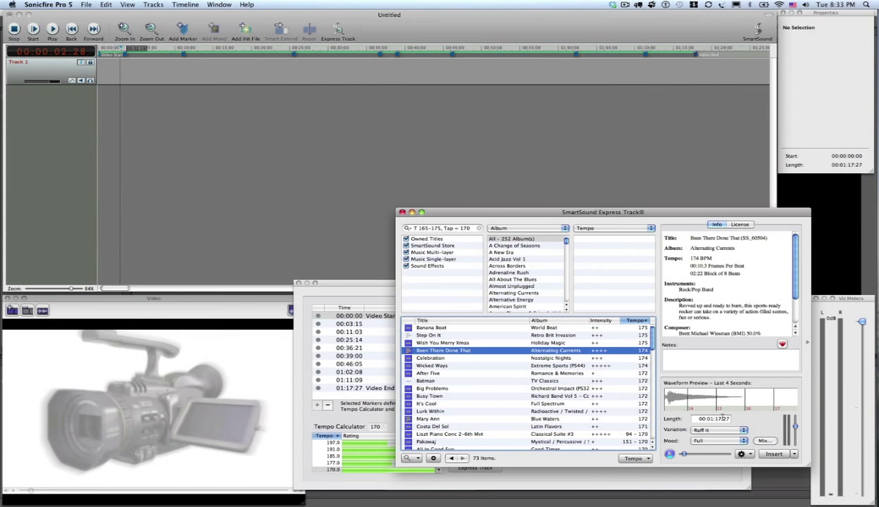
pyautogui.click(770, 456)
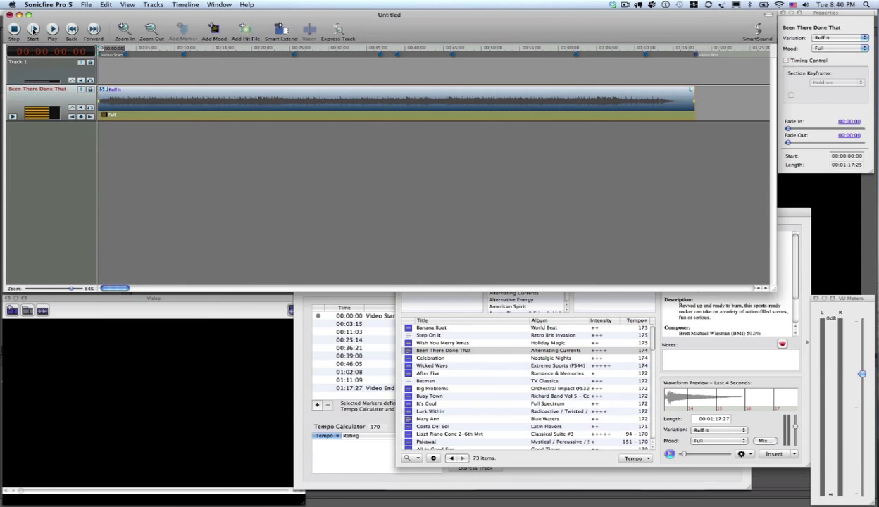
# - Switch the second mood section at 3:13 from Full to the Dialog mood
pyautogui.click(49, 31)
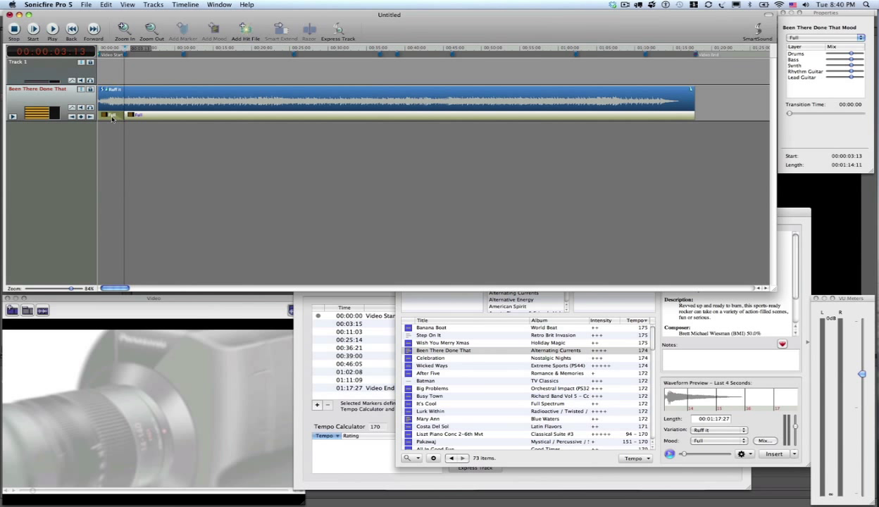
pyautogui.moveTo(149, 117)
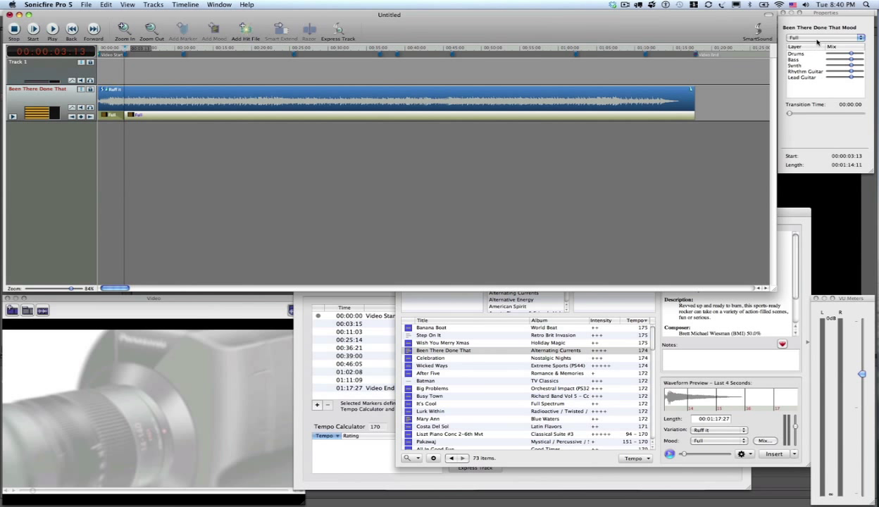
pyautogui.click(823, 38)
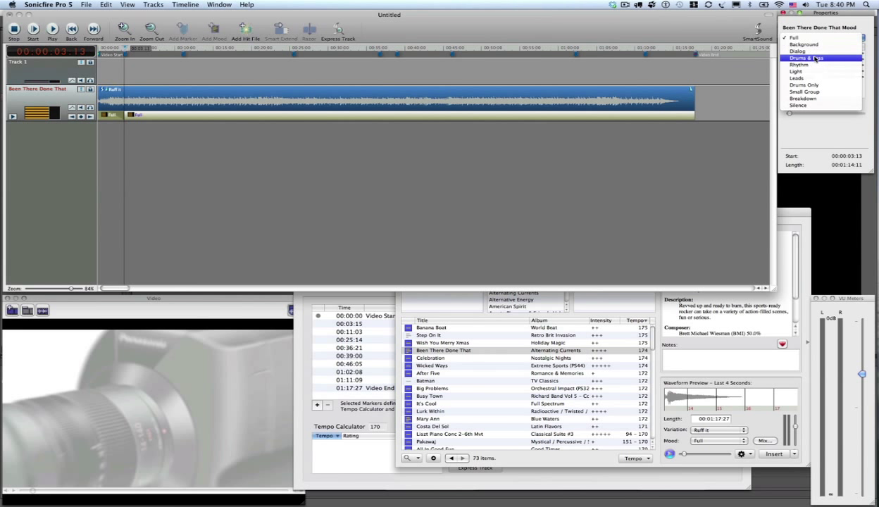
pyautogui.click(796, 46)
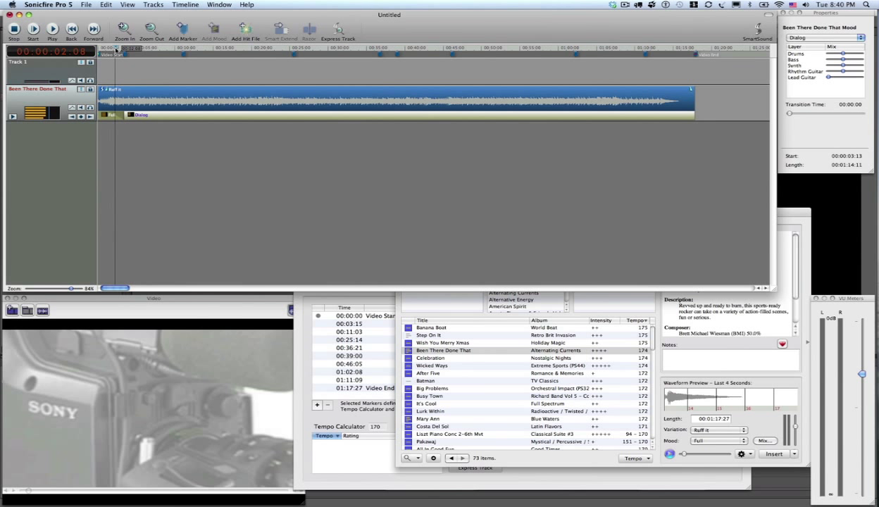
pyautogui.click(50, 28)
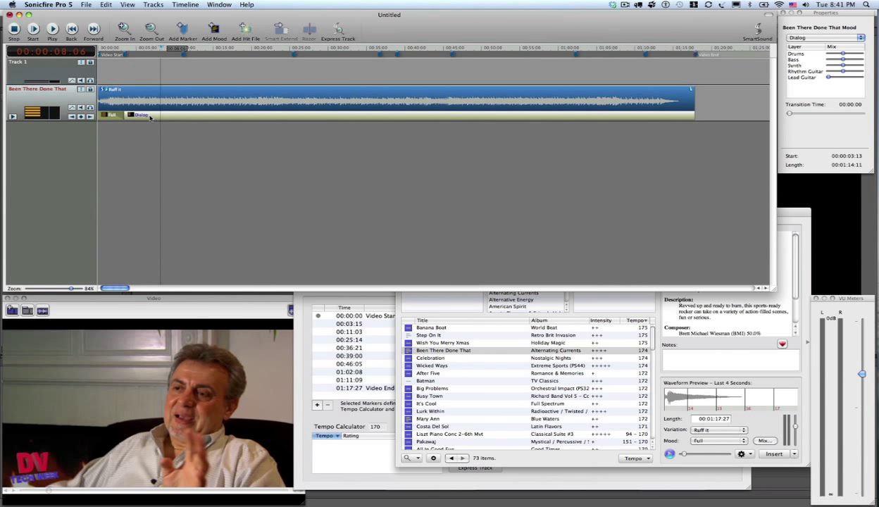
pyautogui.moveTo(165, 109)
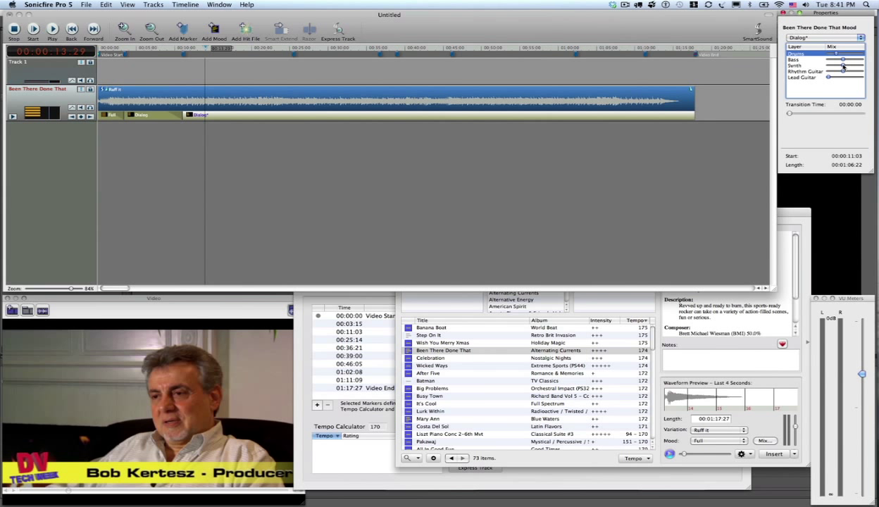
# - Adjust the Drums level in the third mood section's Dialog mix
pyautogui.click(804, 72)
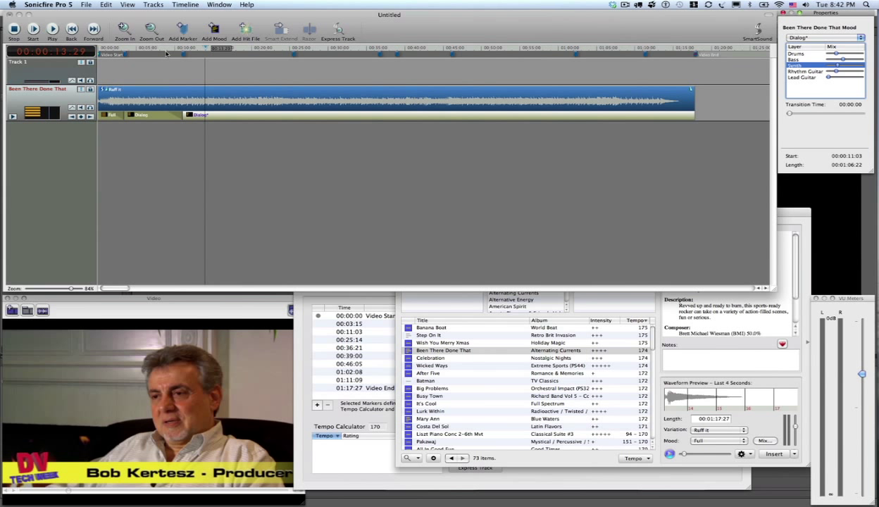
pyautogui.moveTo(208, 134)
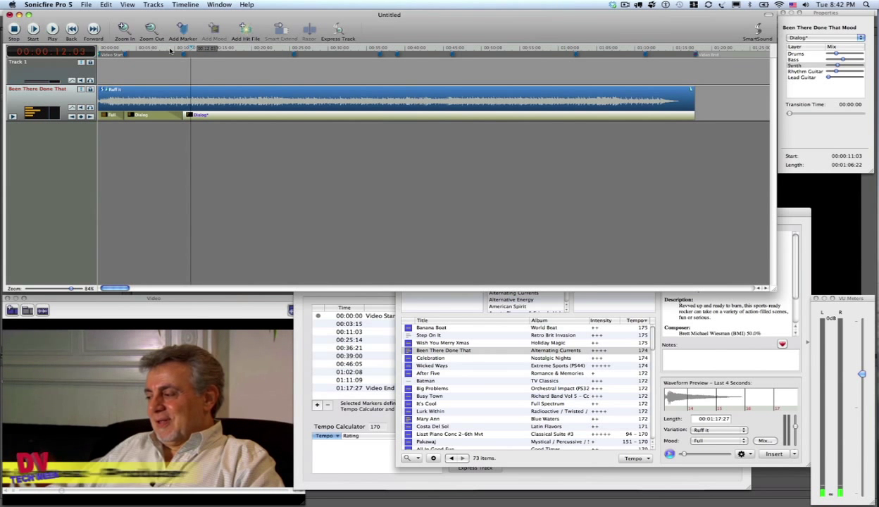
pyautogui.click(49, 27)
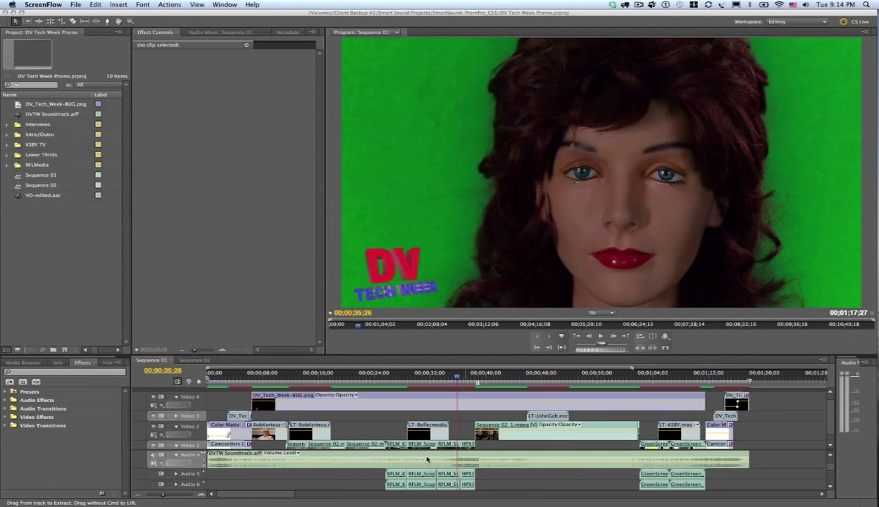
pyautogui.moveTo(476, 384)
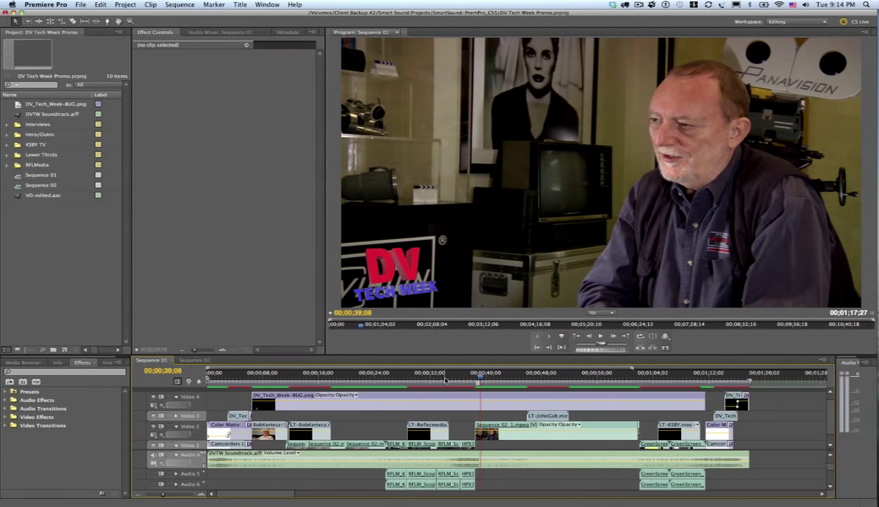
# - Play Sequence 01 from around 34 seconds to review the DVTW Soundtrack.aiff audio
pyautogui.click(449, 380)
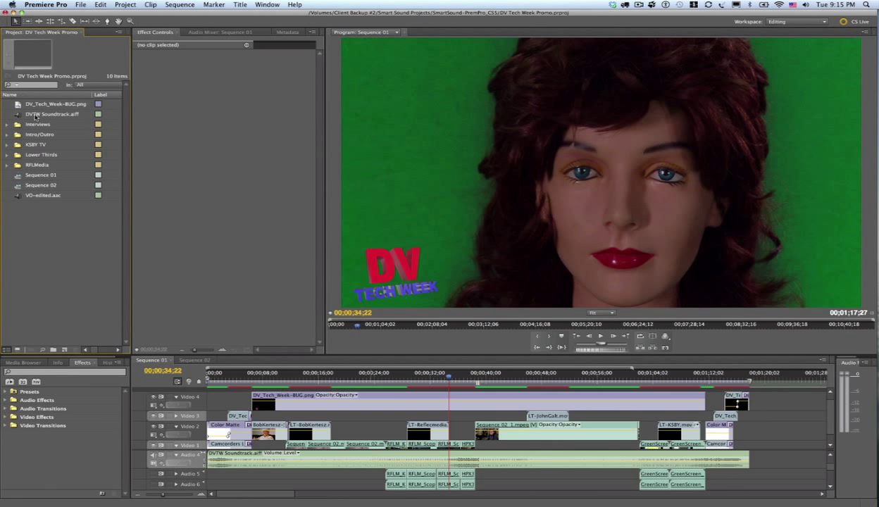
# - Reopen DVTW Soundtrack.aiff in Sonicfire Pro 5 using Edit Original
pyautogui.click(44, 114)
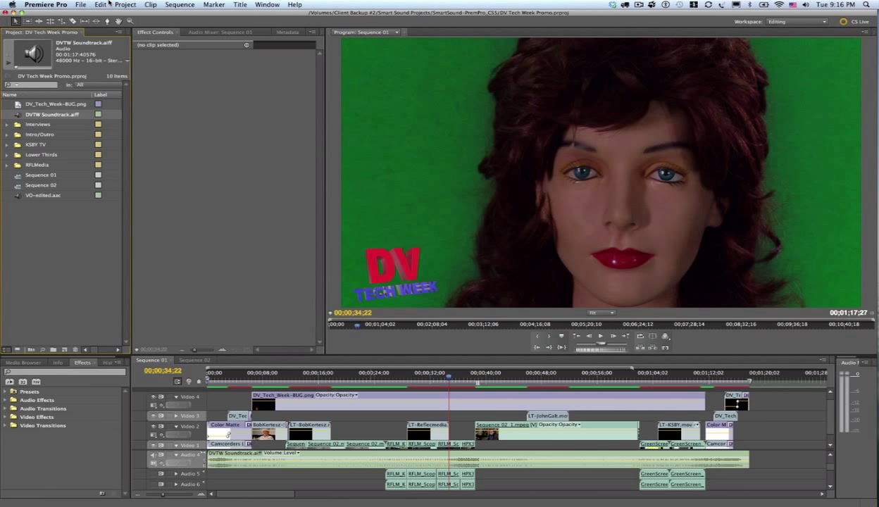
pyautogui.click(104, 7)
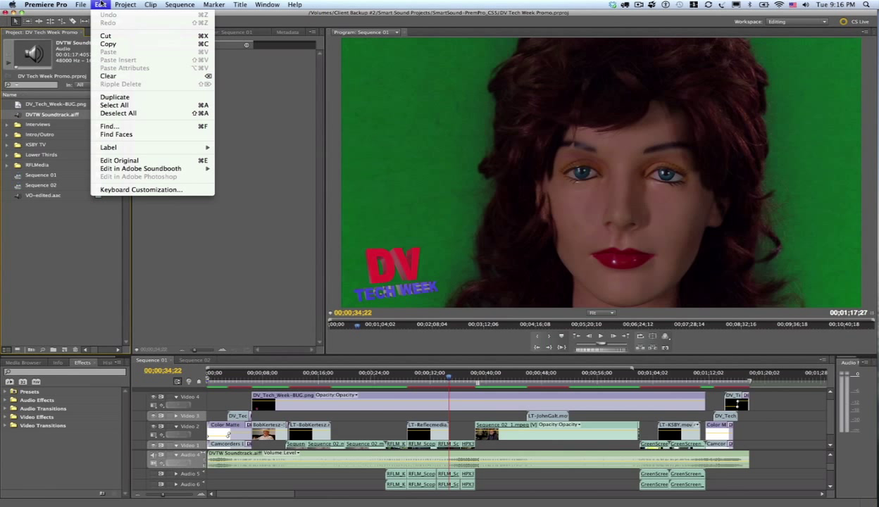
pyautogui.moveTo(119, 160)
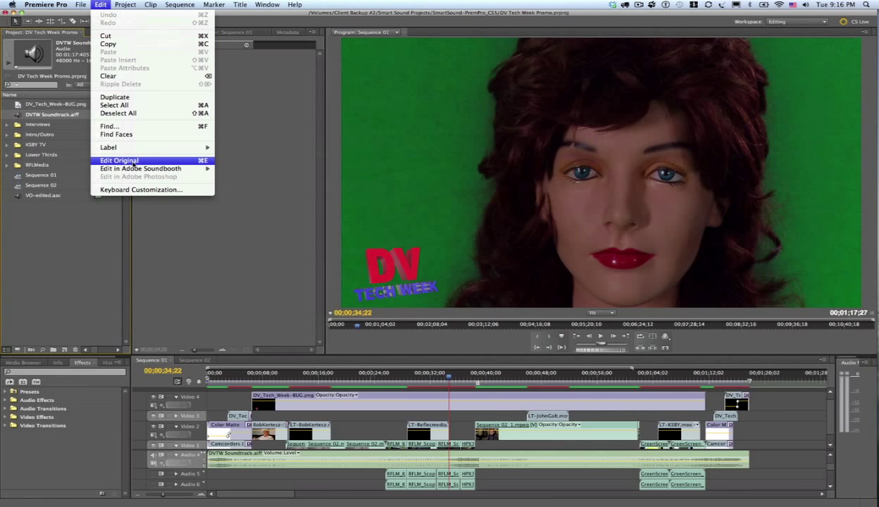
pyautogui.click(140, 168)
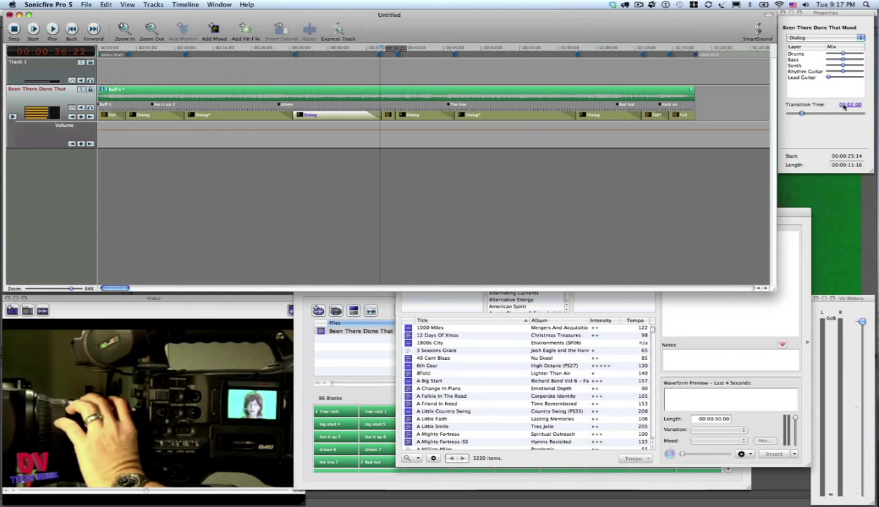
# - Shorten the Dialog mood's transition to 00:01:00 and play from about 35 seconds
pyautogui.moveTo(801, 113); pyautogui.dragTo(799, 113)
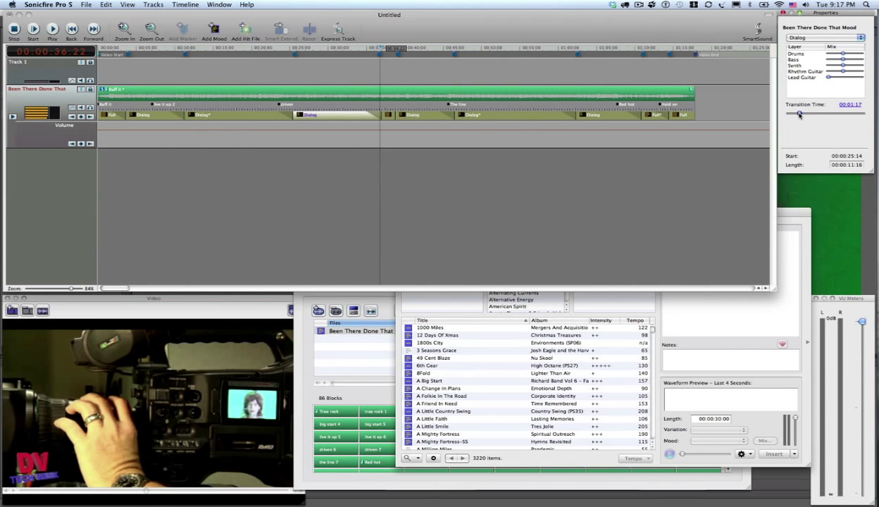
pyautogui.moveTo(799, 114); pyautogui.dragTo(794, 114)
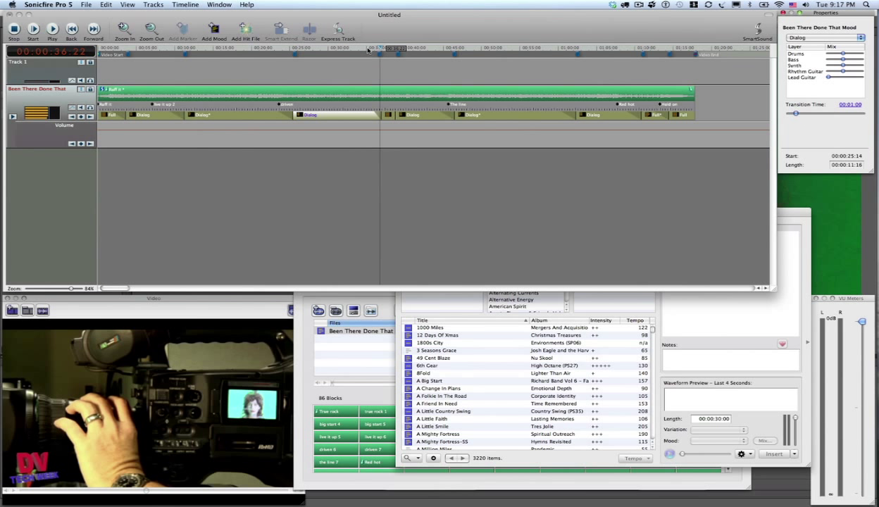
pyautogui.moveTo(366, 58)
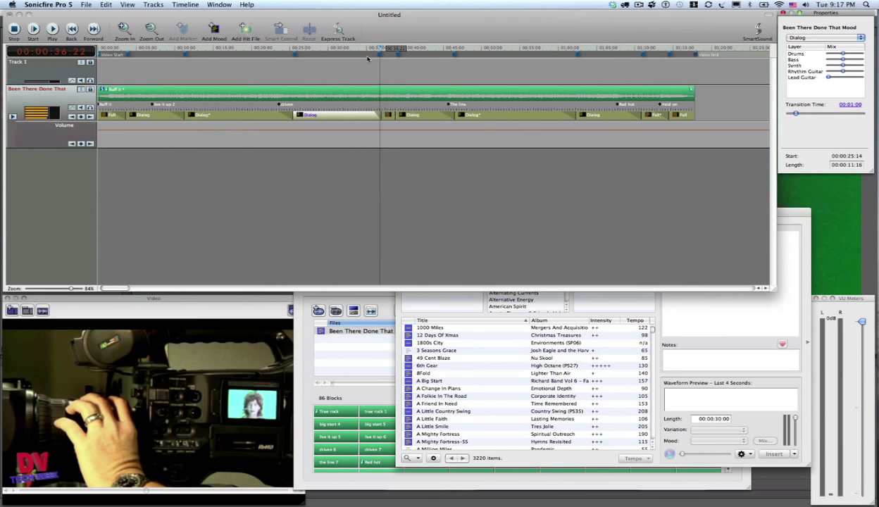
pyautogui.click(373, 47)
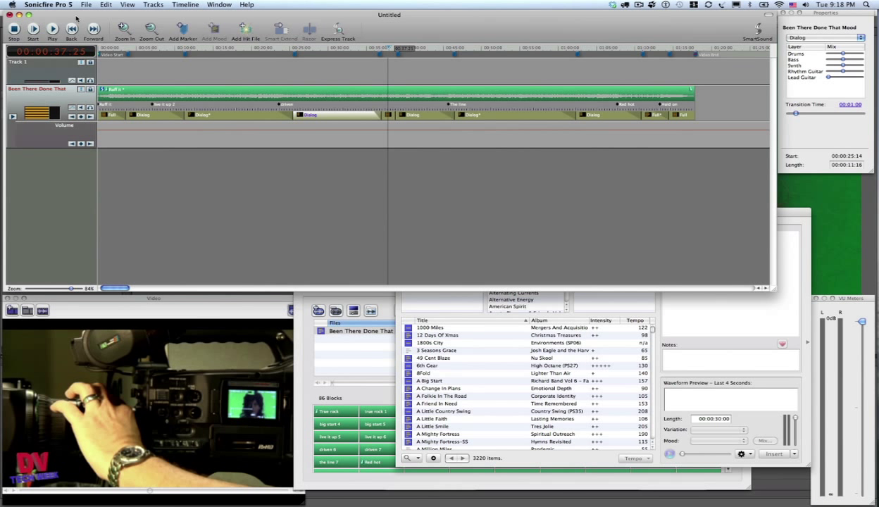
# - Export the soundtrack as DVTW Soundtrack, replacing the existing AIFF file
pyautogui.click(86, 5)
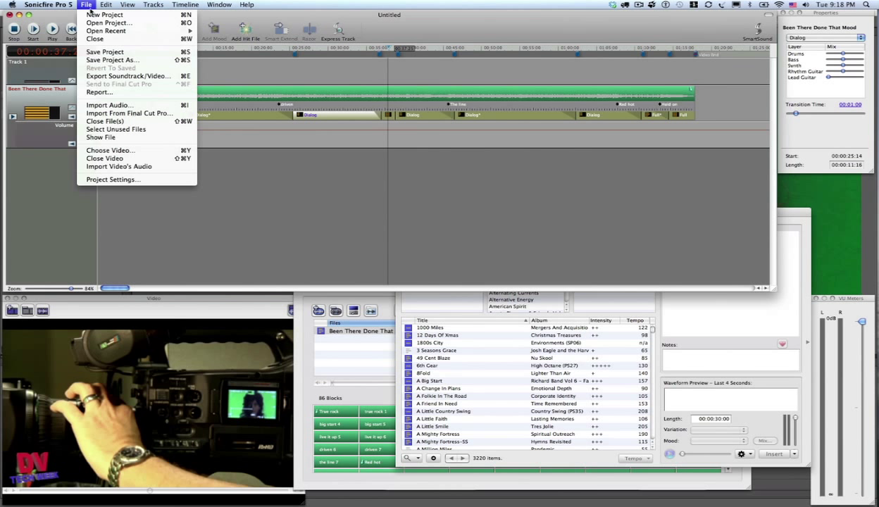
pyautogui.click(123, 75)
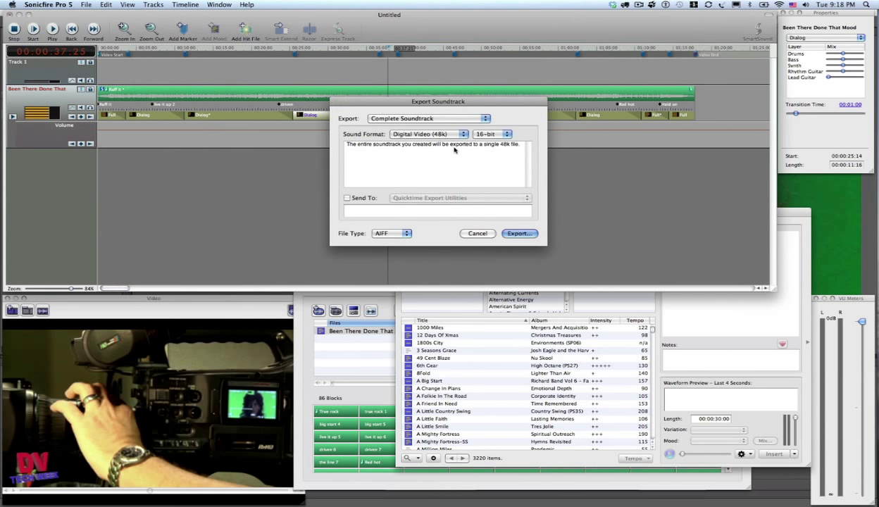
pyautogui.click(519, 233)
pyautogui.write('DVTW Soundtrack')
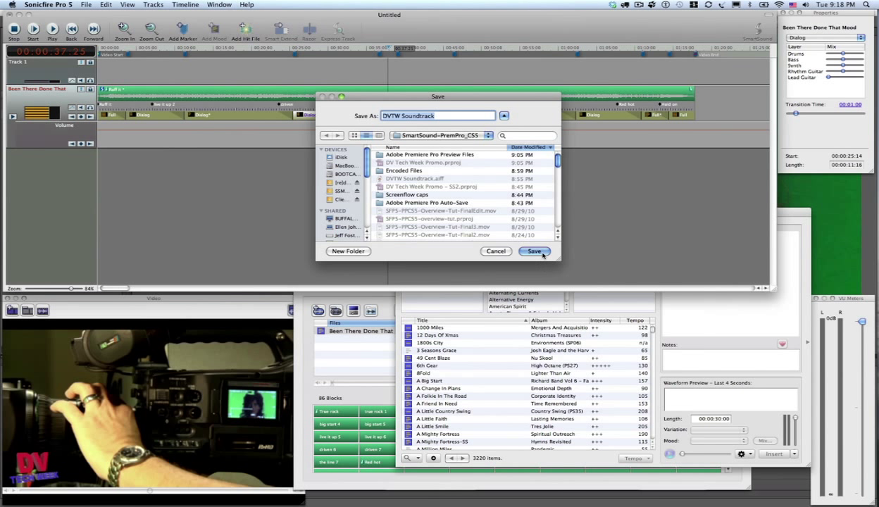
pyautogui.click(535, 251)
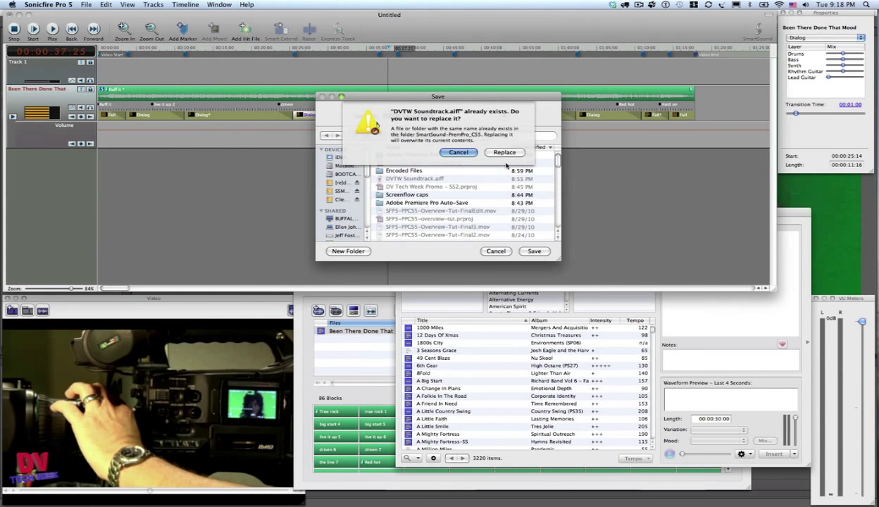
pyautogui.click(504, 152)
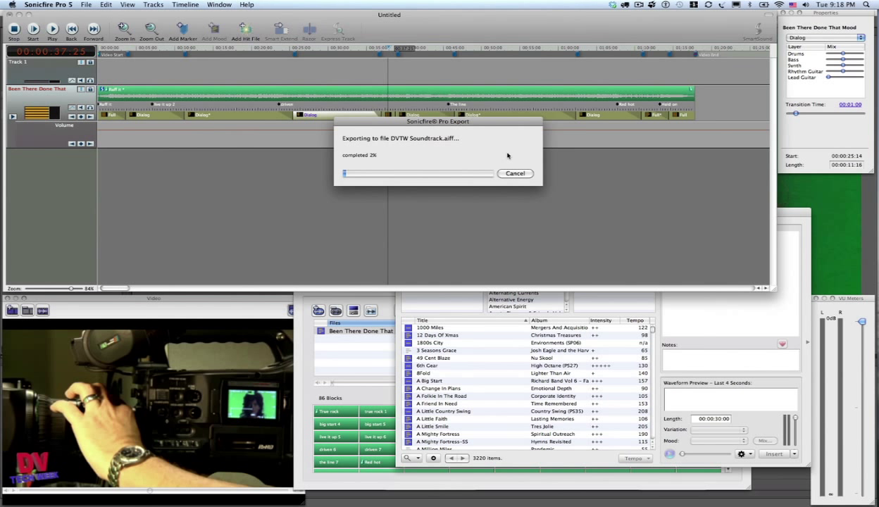